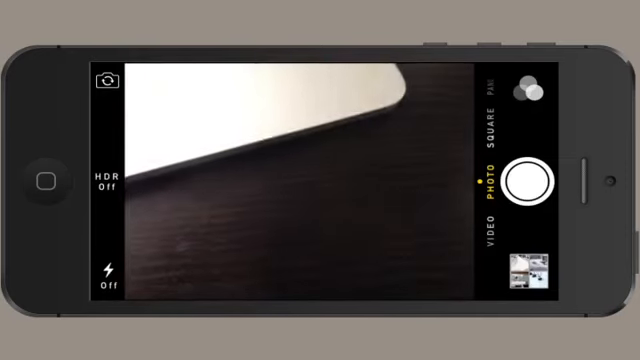
# Tap the middle of the wooden tabletop in landscape view to lock focus and exposure there
pyautogui.click(297, 175)
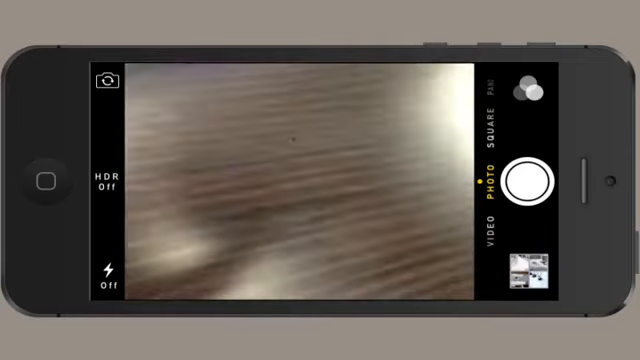
pyautogui.click(300, 170)
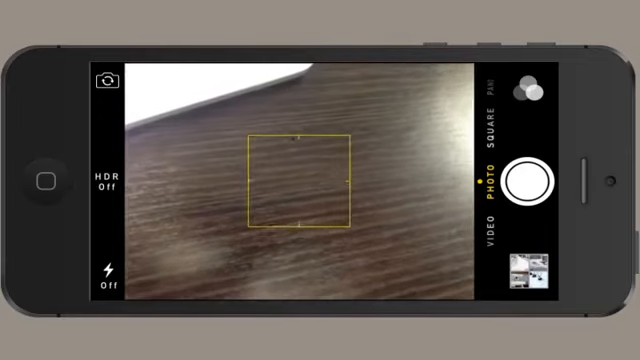